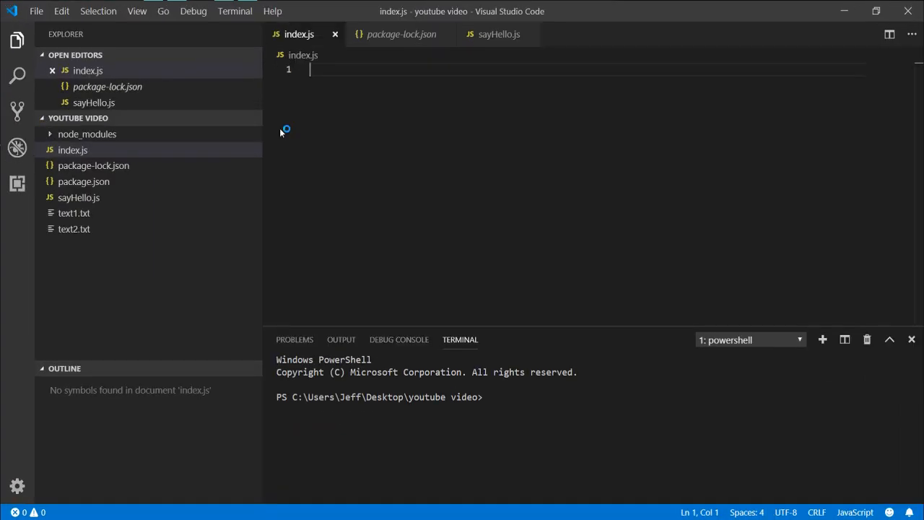
pyautogui.moveTo(516, 435)
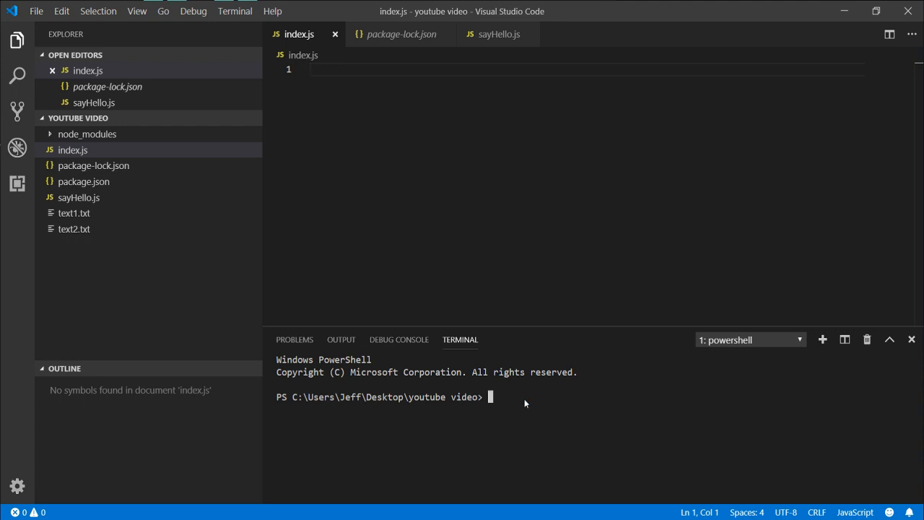
# - Install node-cron with 'npm install --save node-cron' in the terminal
pyautogui.write('npm install')
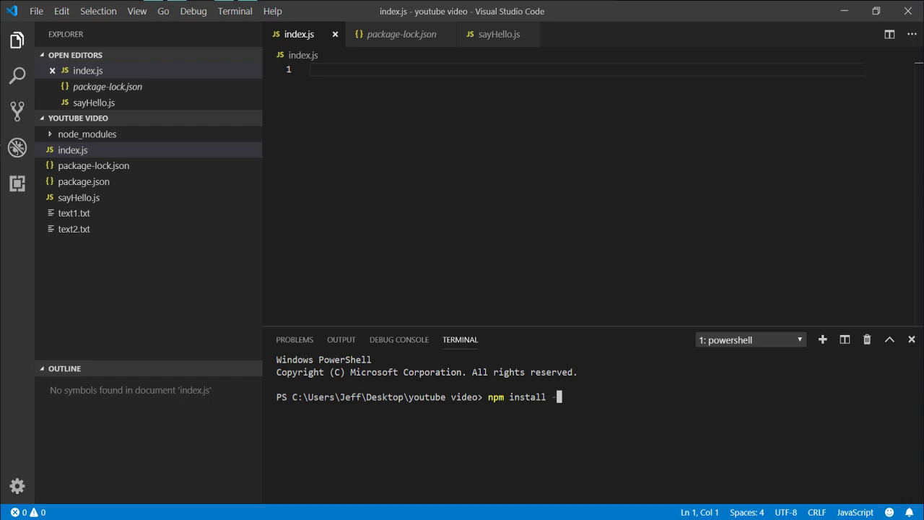
pyautogui.write('-save')
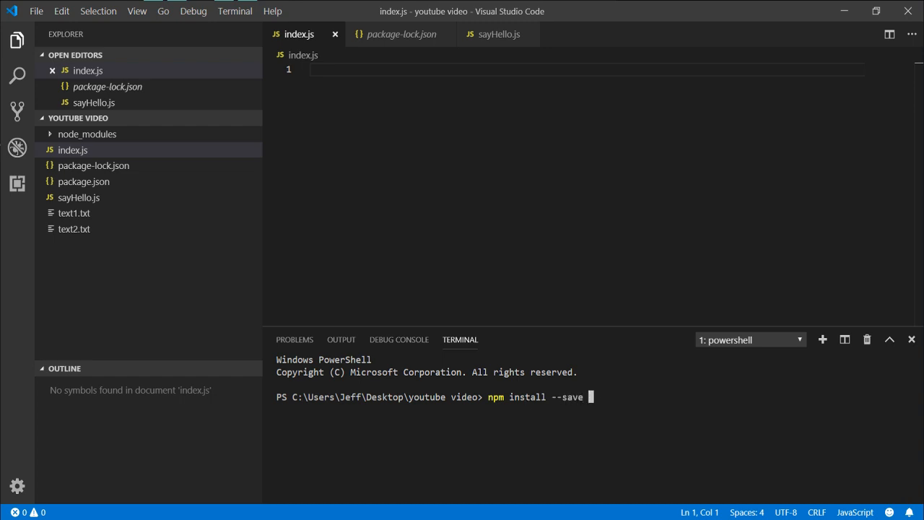
pyautogui.write('node-cron')
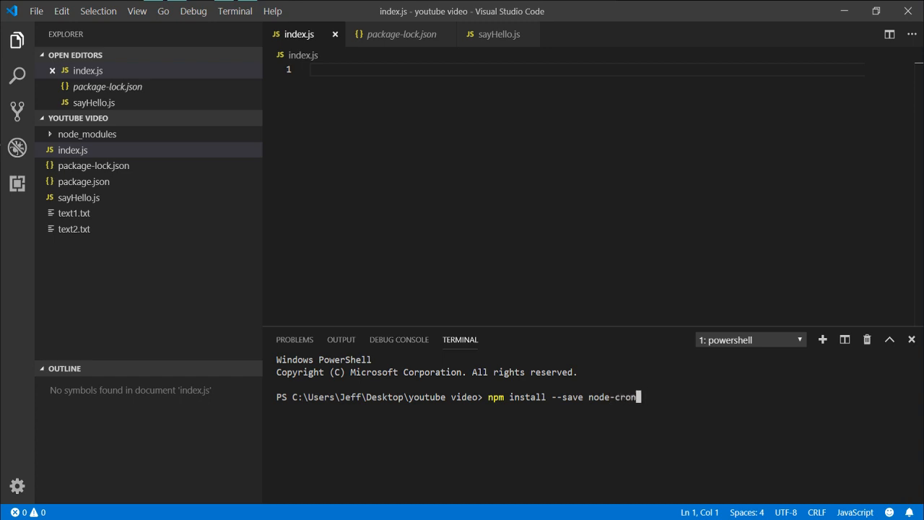
pyautogui.press('Enter')
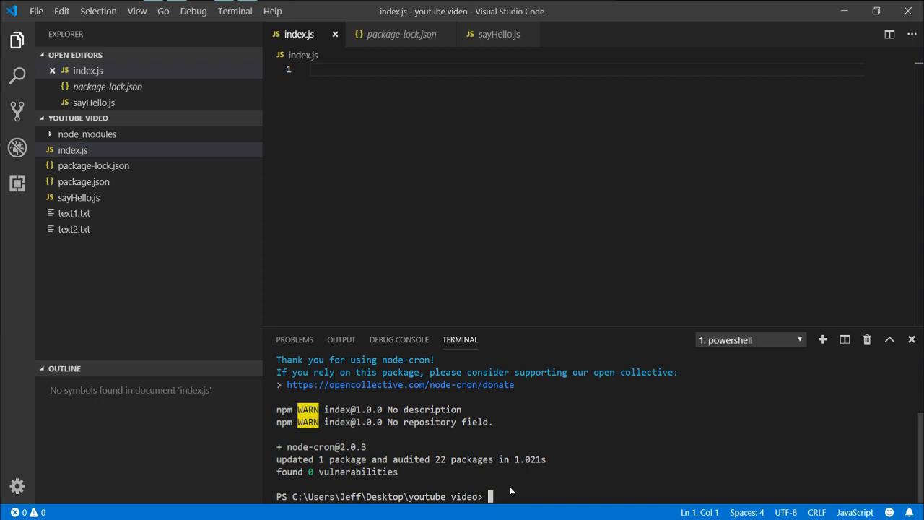
# - Install the shelljs package with npm
pyautogui.write('npm install shell')
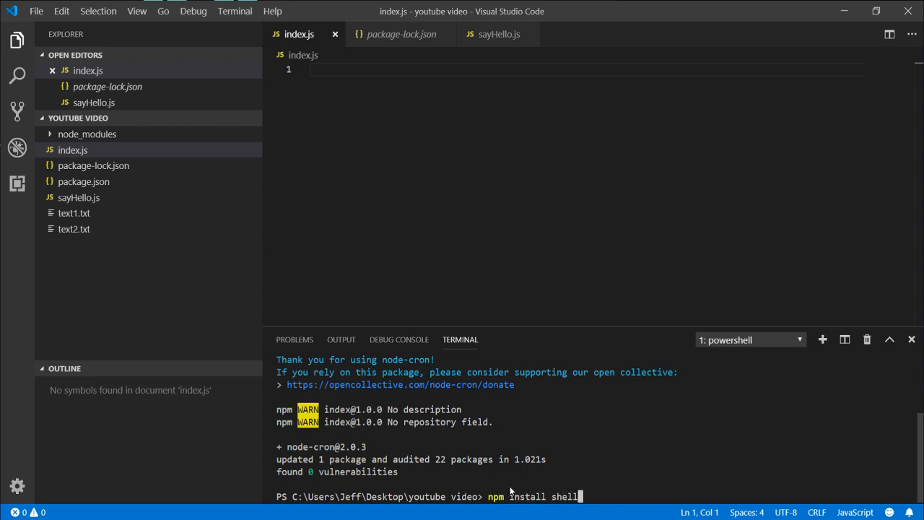
pyautogui.press('Enter')
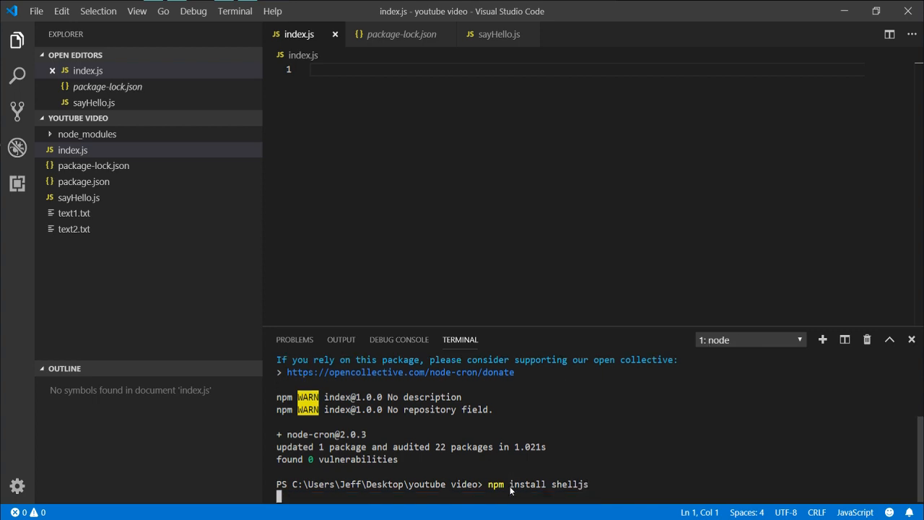
pyautogui.press('Enter')
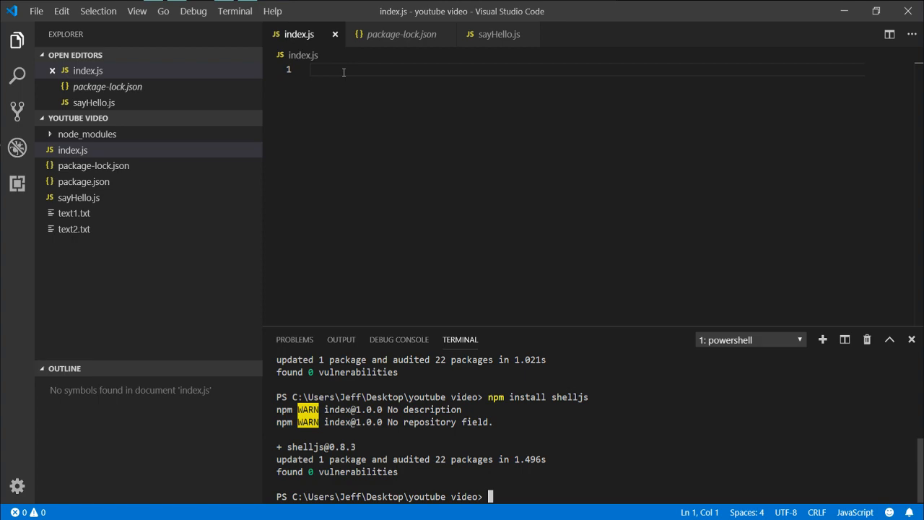
pyautogui.write('npm install --save node-cron')
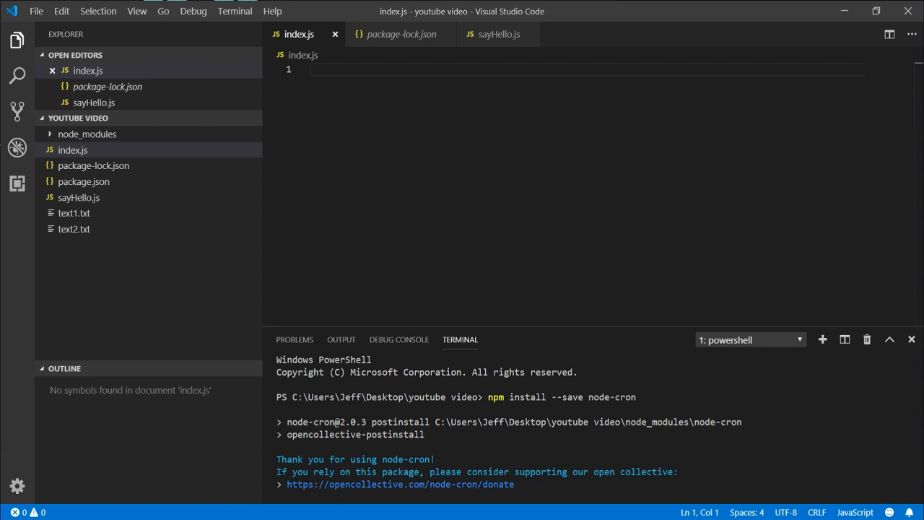
pyautogui.moveTo(366, 76)
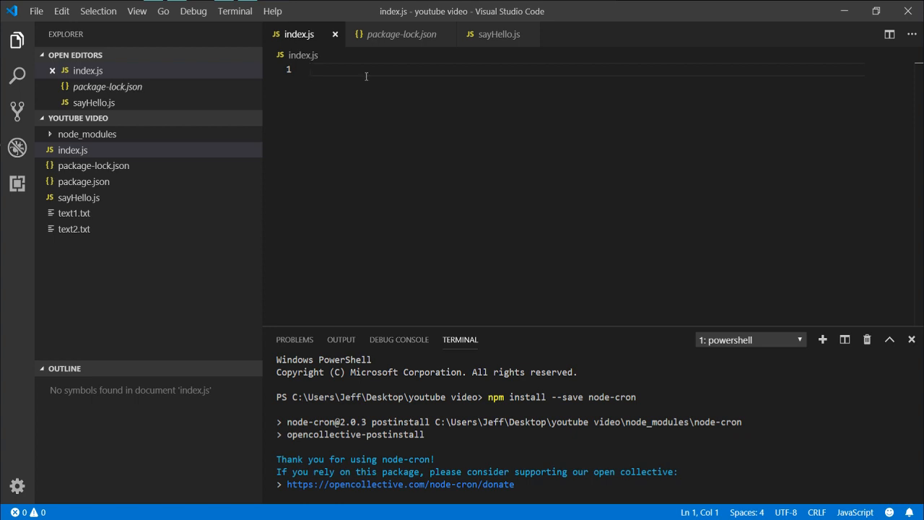
# - Add a line requiring node-cron into the cron variable
pyautogui.write('let cron')
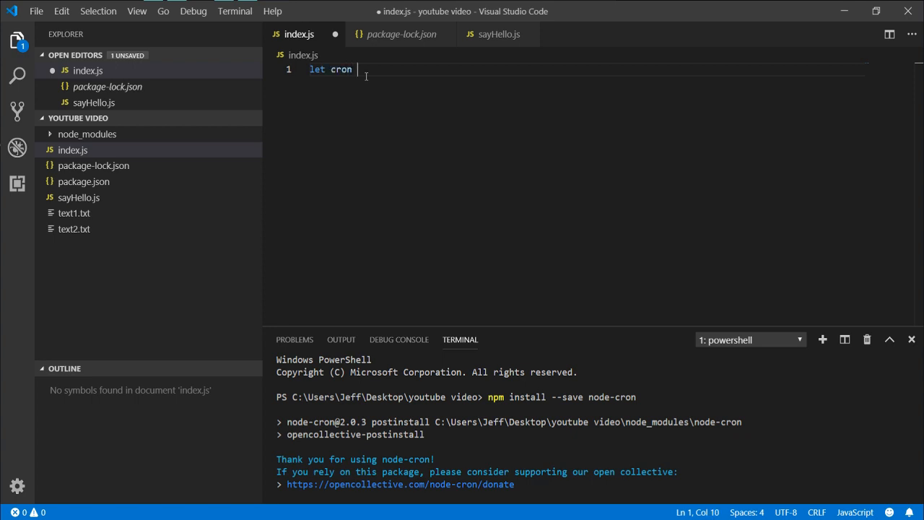
pyautogui.write('= requ')
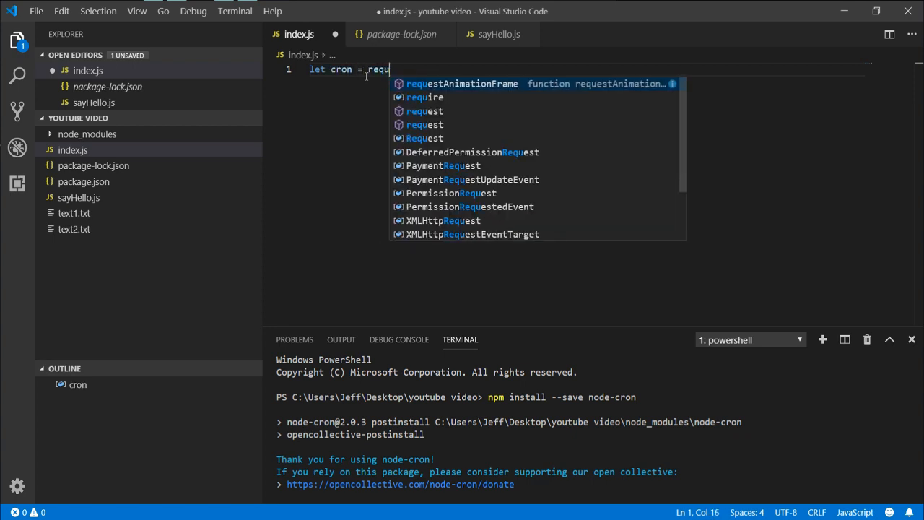
pyautogui.write('ir')
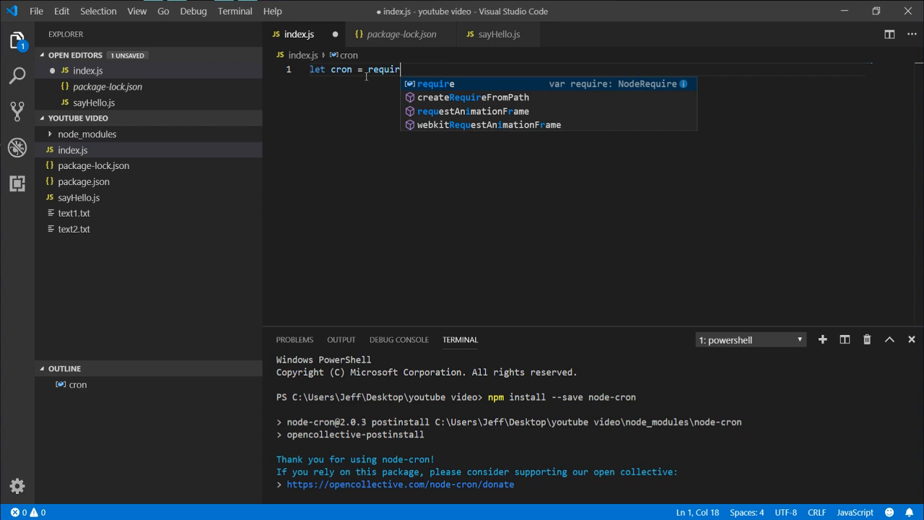
pyautogui.write("e('")
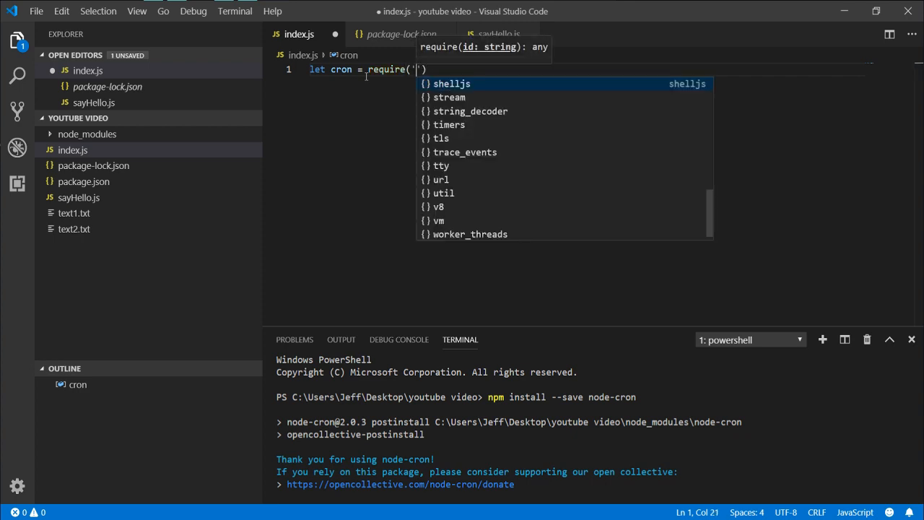
pyautogui.write('cron"')
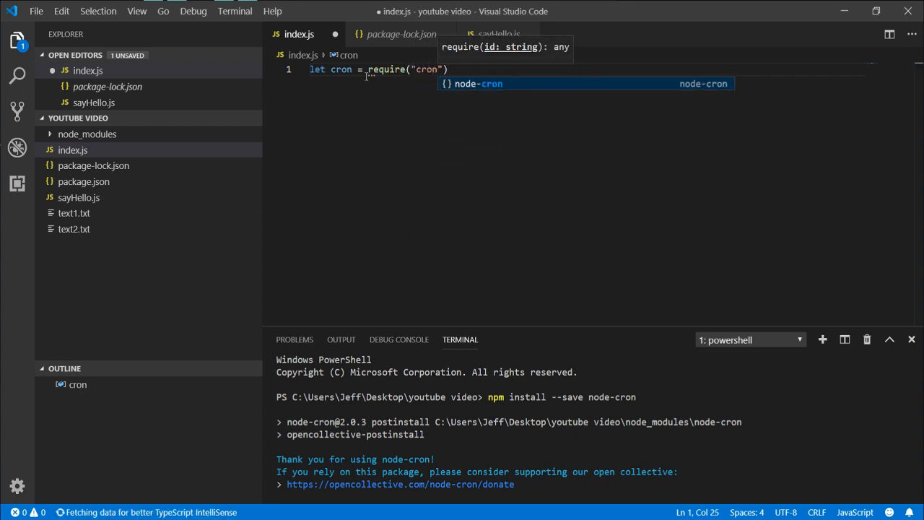
pyautogui.write('node-')
pyautogui.write('let')
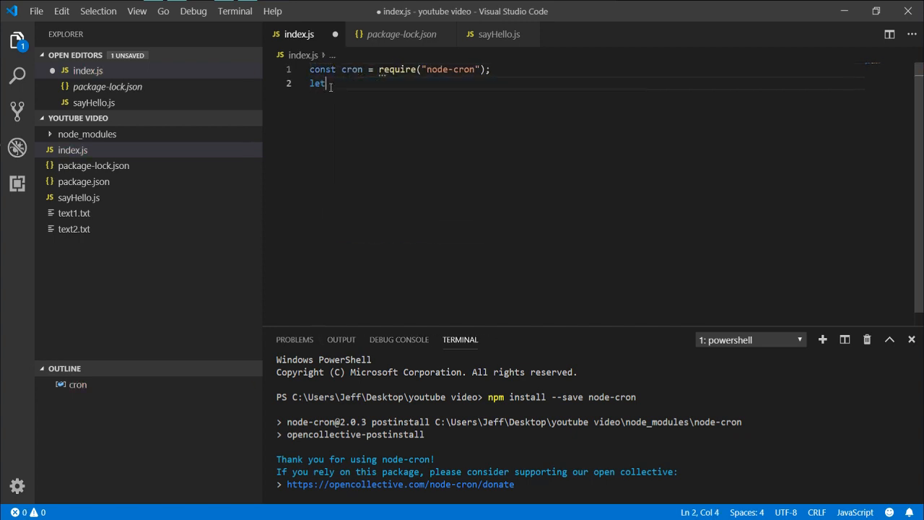
# - Require shelljs into shell, then begin a new line with cron
pyautogui.write('shell = require("sh')
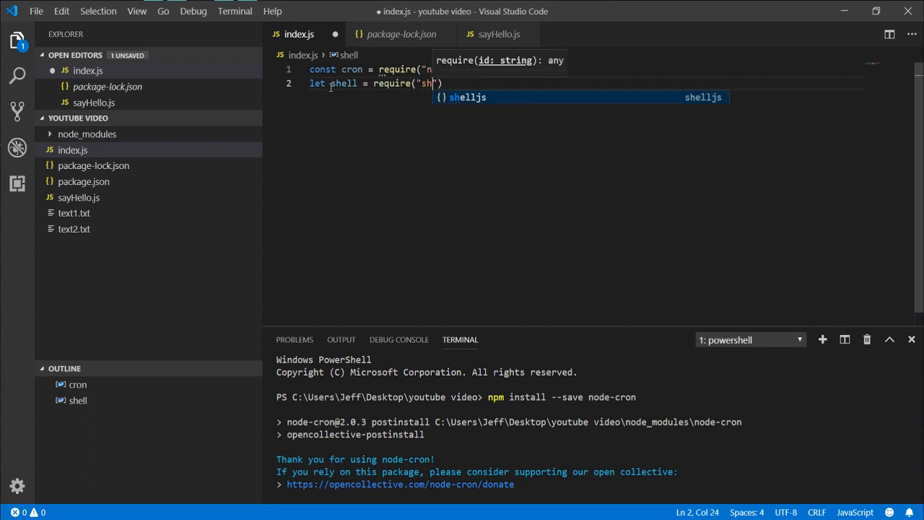
pyautogui.press('Tab')
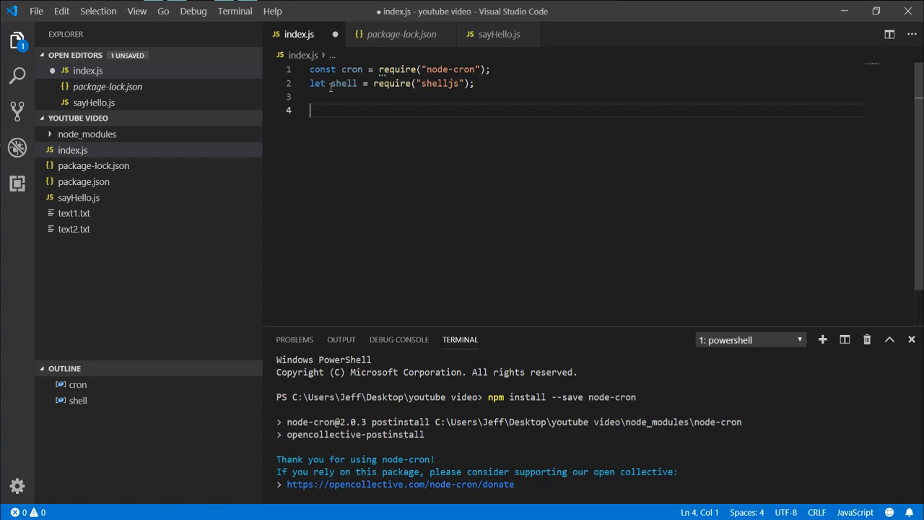
pyautogui.write('cron')
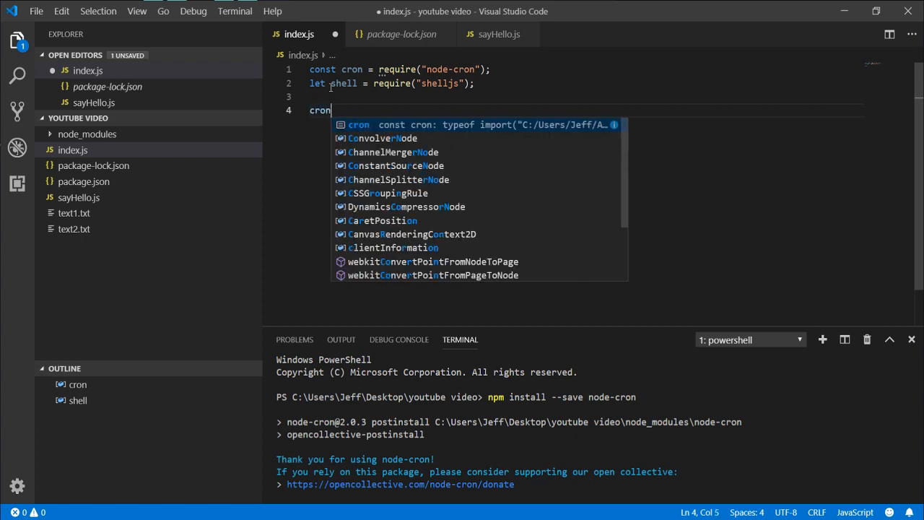
# - Start cron.schedule("") on line 4 with a first * field
pyautogui.write('.schedule')
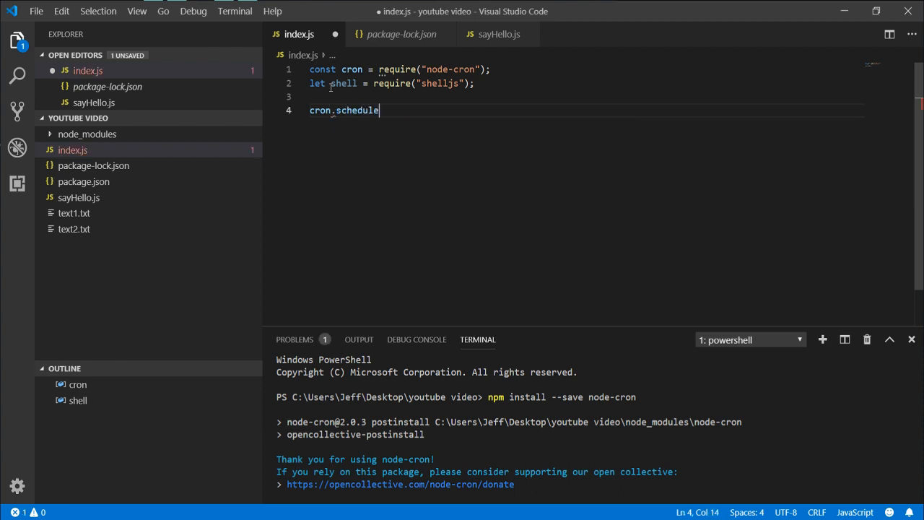
pyautogui.write('()')
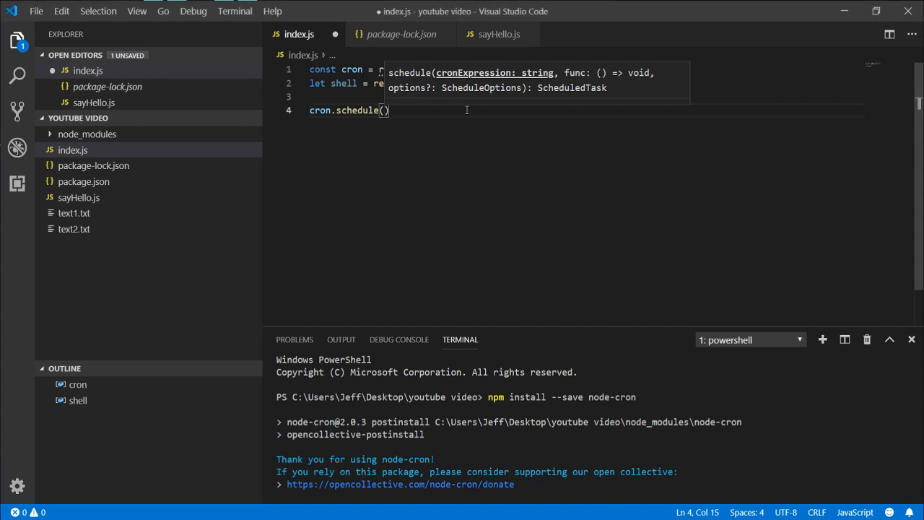
pyautogui.write('"')
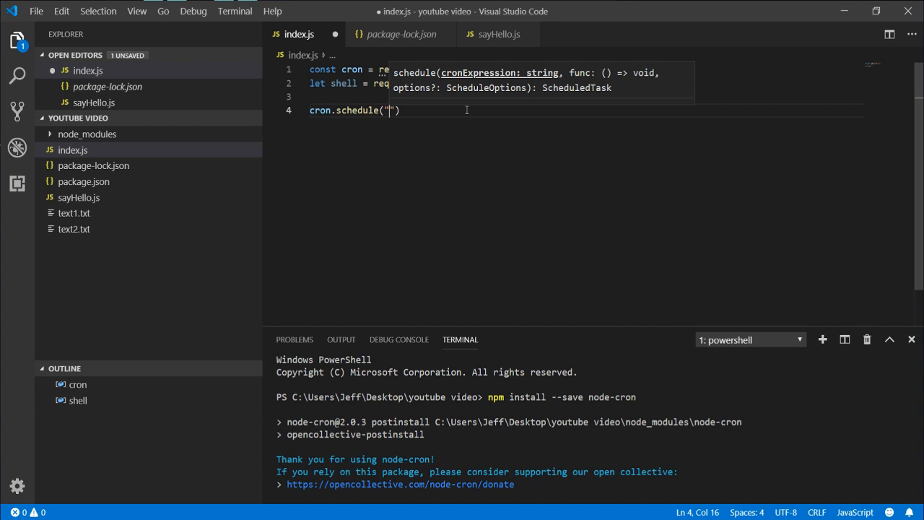
pyautogui.write('*')
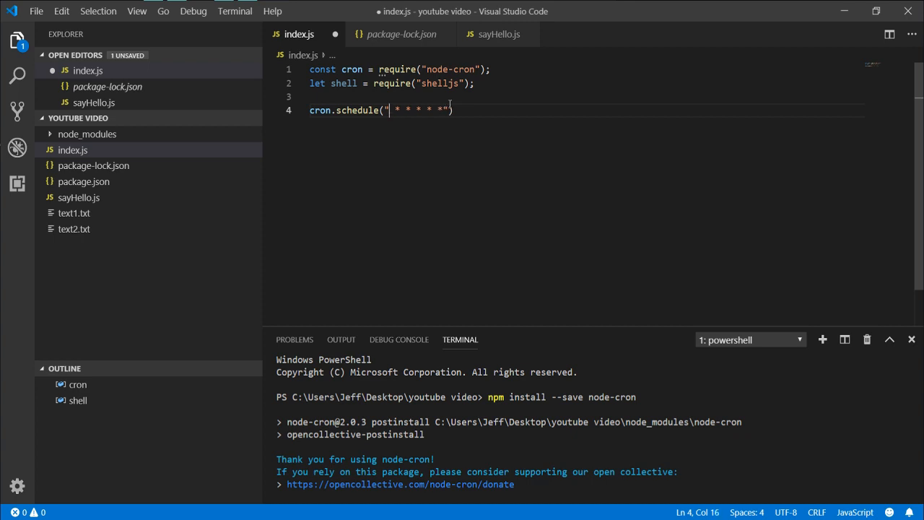
# - Try values like 0 and Jan in the every-second cron expression's fields
pyautogui.write('*')
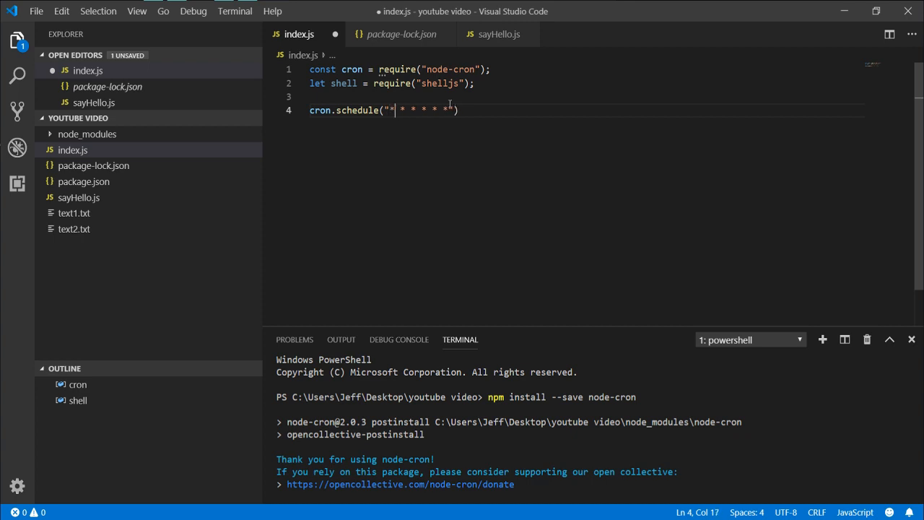
pyautogui.write('0')
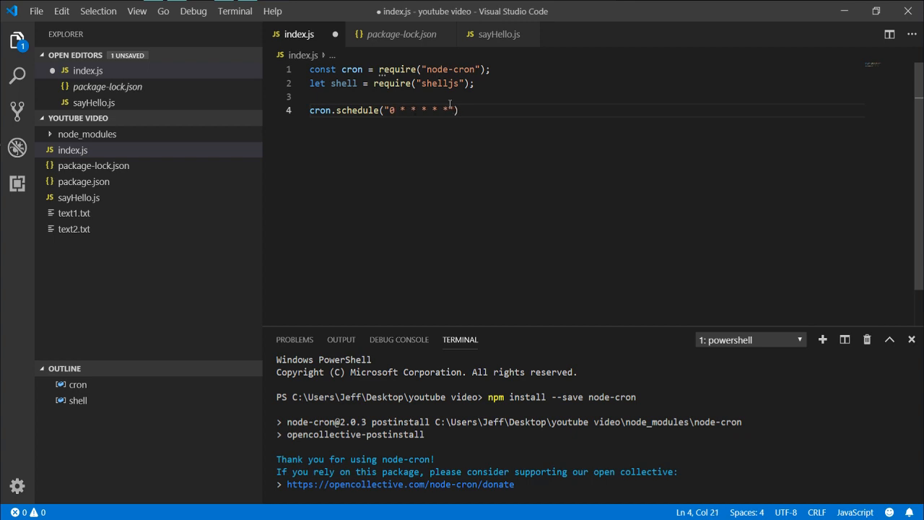
pyautogui.press('Backspace')
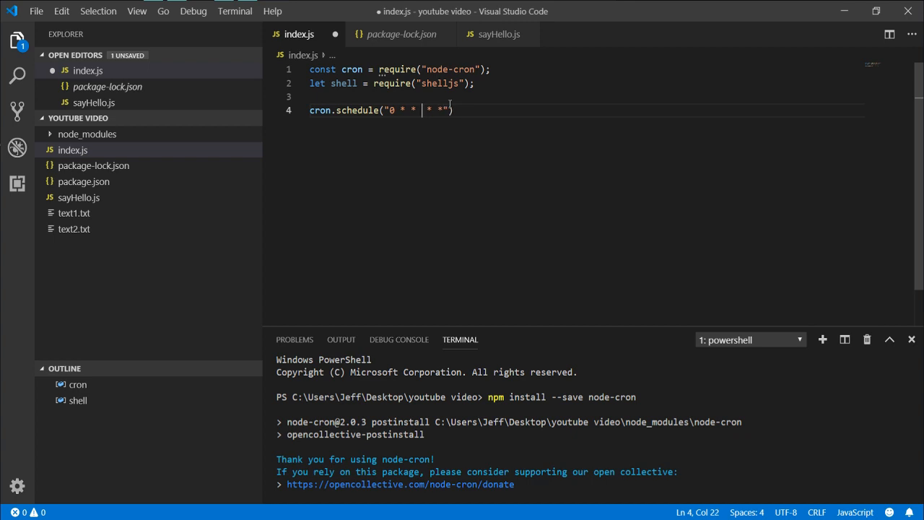
pyautogui.write('J')
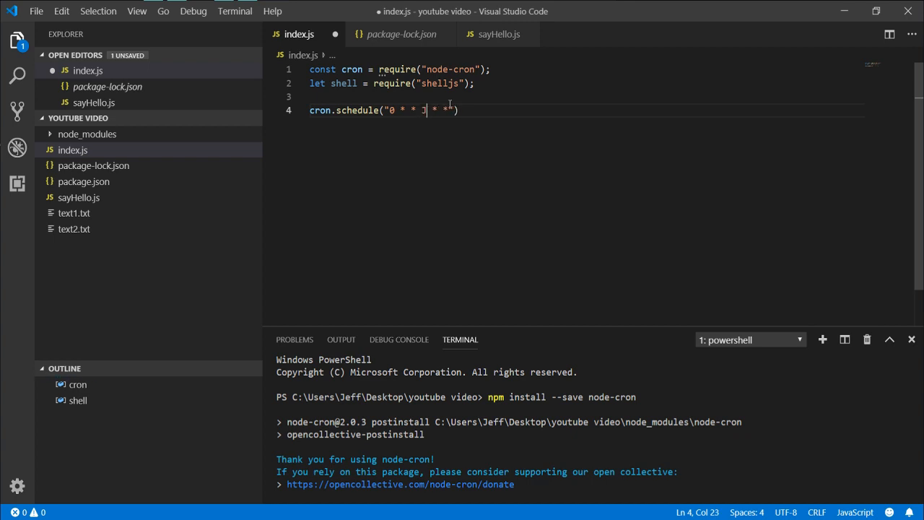
pyautogui.write('an')
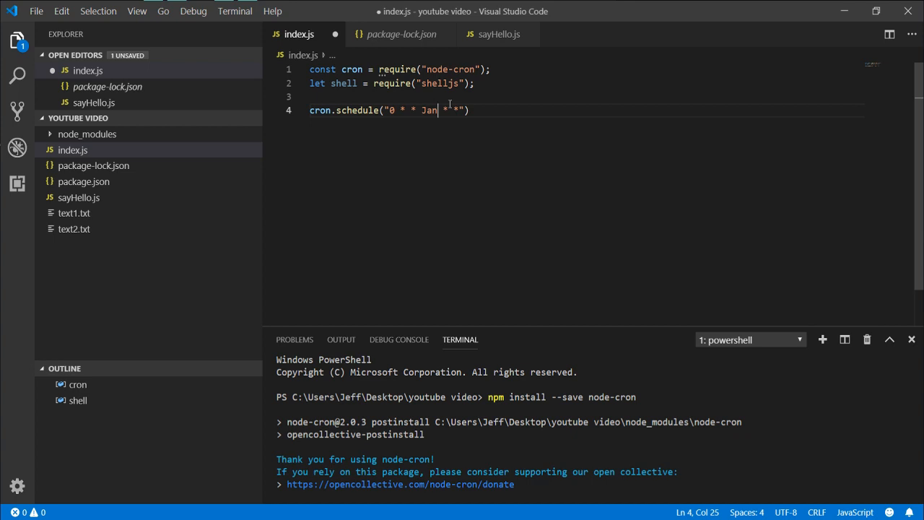
pyautogui.press('BackSpace')
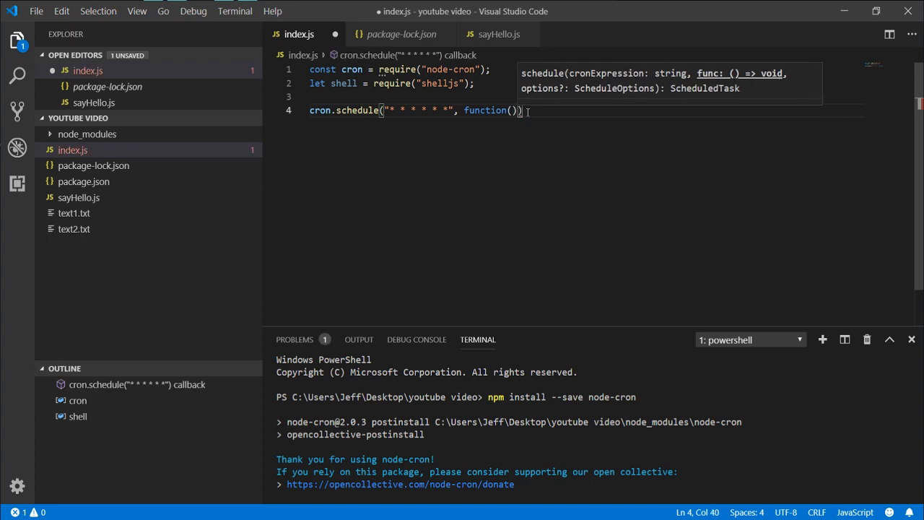
# - Add a callback that logs 'Scheduler running...' and calls shell.exec("dir")
pyautogui.write('{')
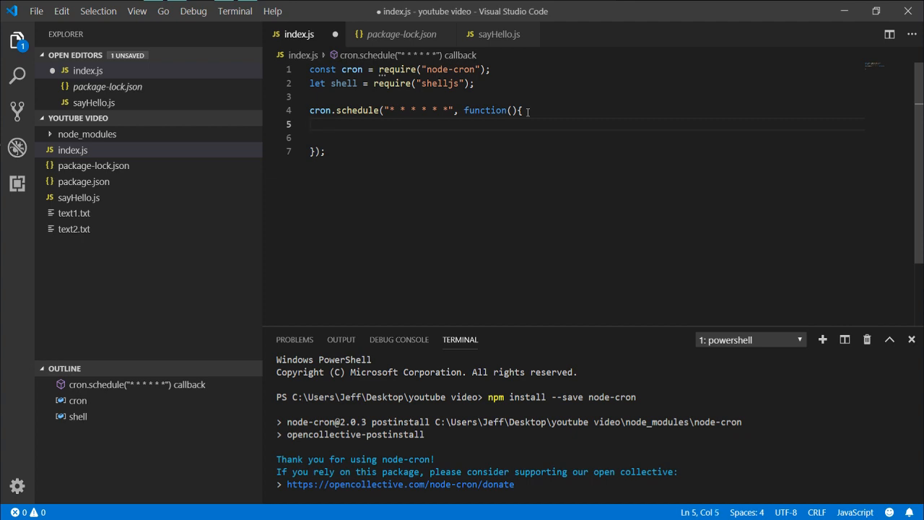
pyautogui.write('console.log("Scheduler running...");')
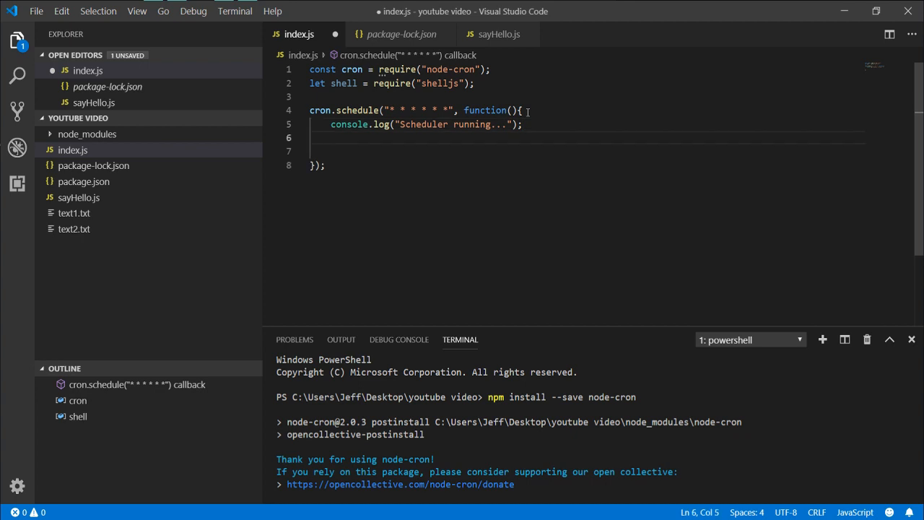
pyautogui.write('shell.exec')
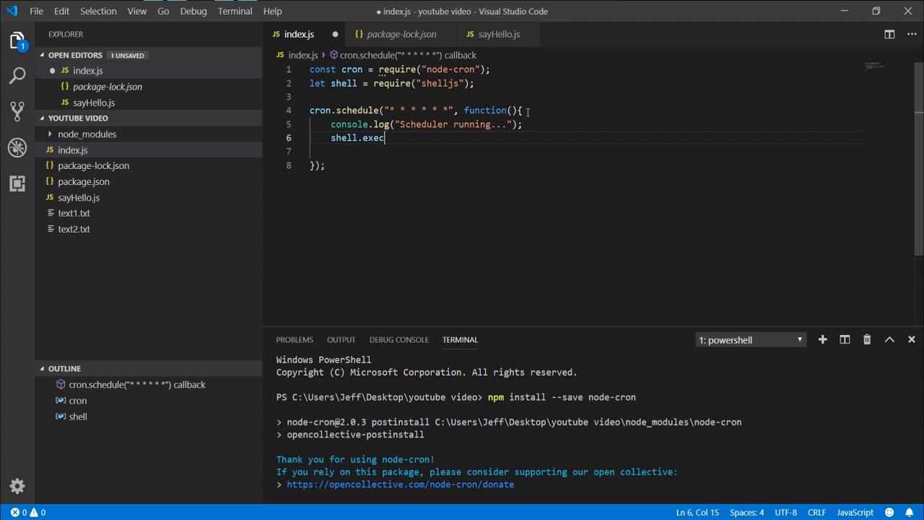
pyautogui.write('()')
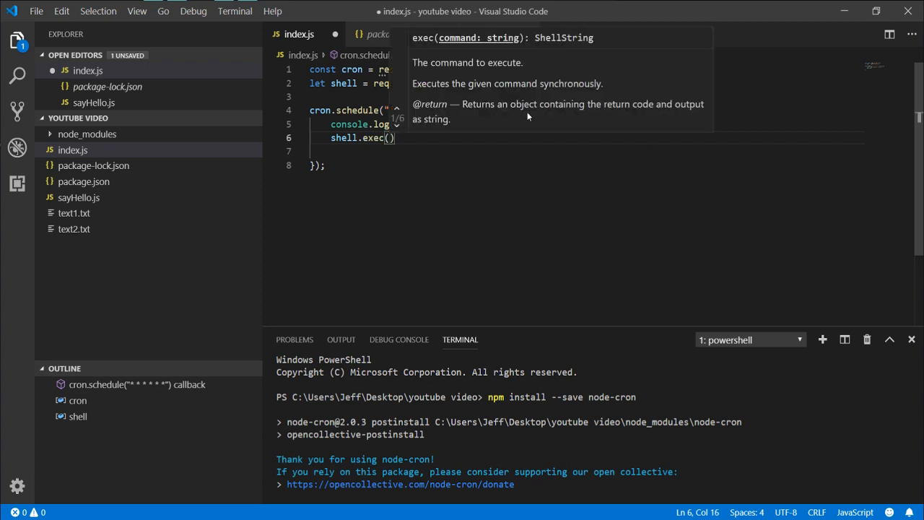
pyautogui.write('"dir"')
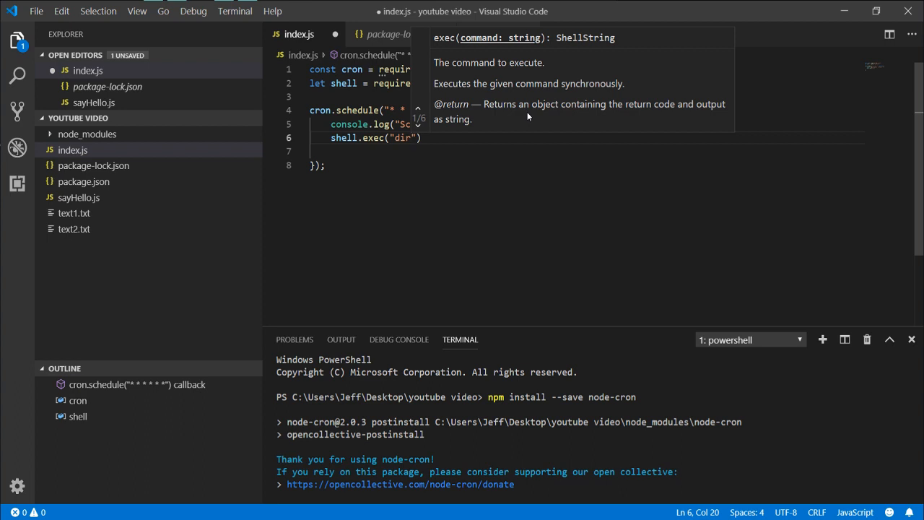
pyautogui.write(')')
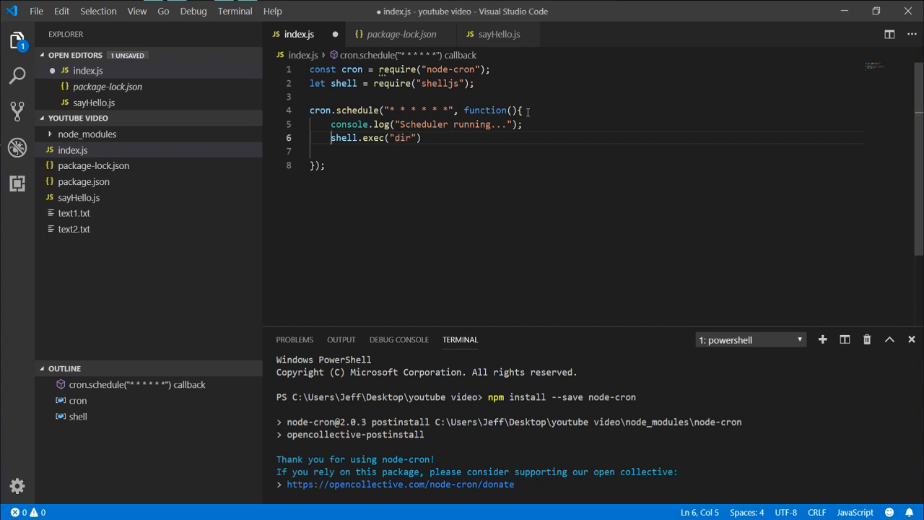
# - Wrap shell.exec("dir") in an if checking .code !== 0 that logs 'Something went wrong'
pyautogui.write('if(')
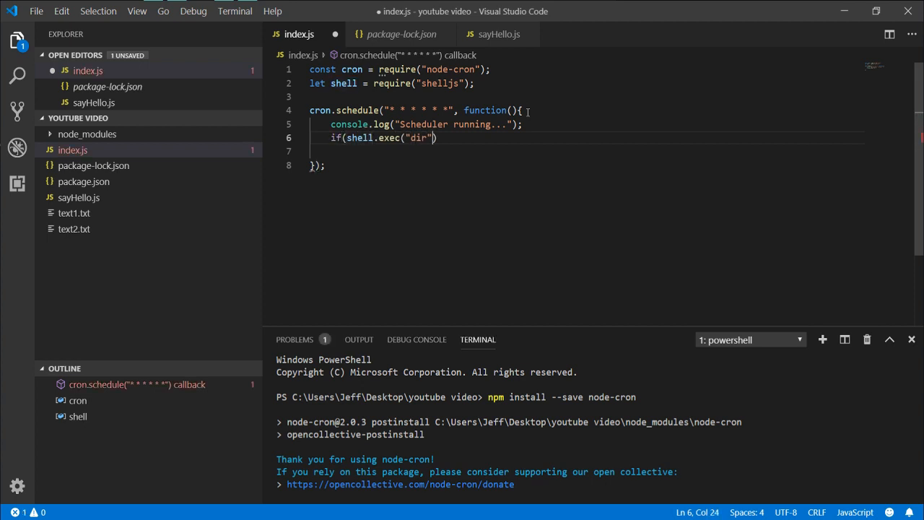
pyautogui.write('.code')
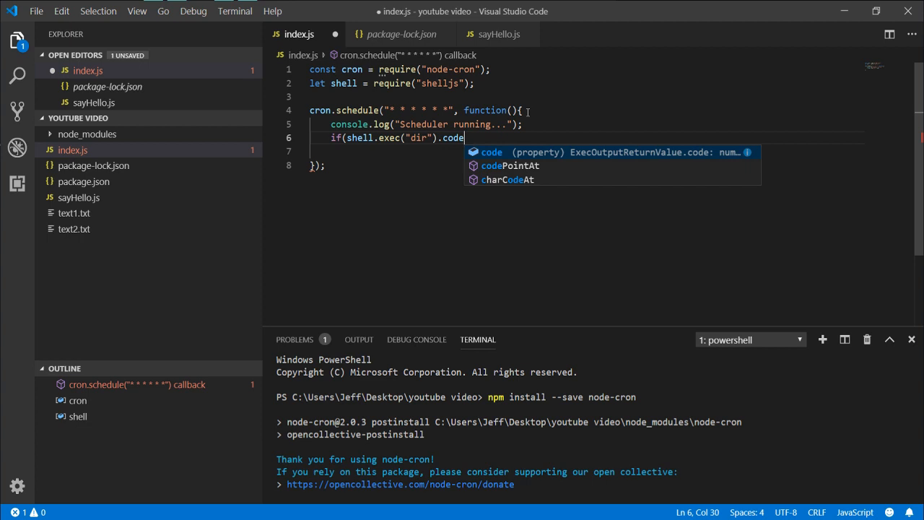
pyautogui.write('" "')
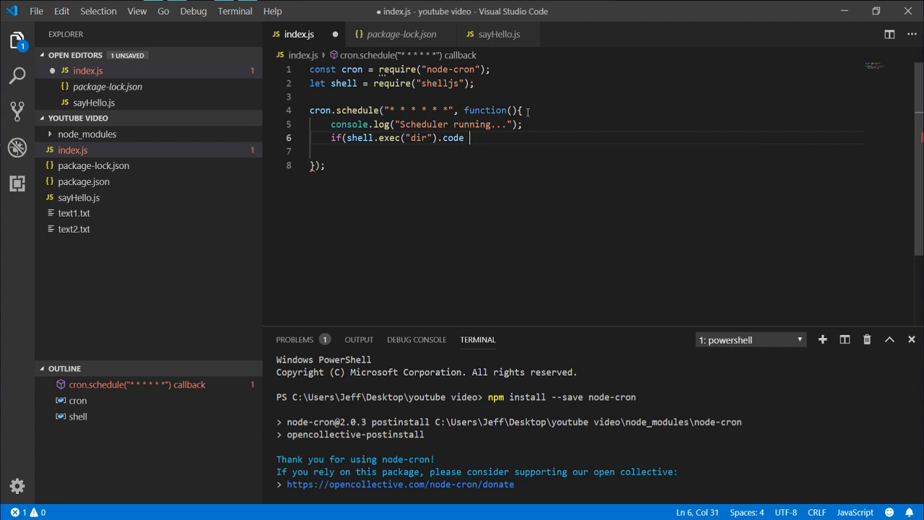
pyautogui.write('!==')
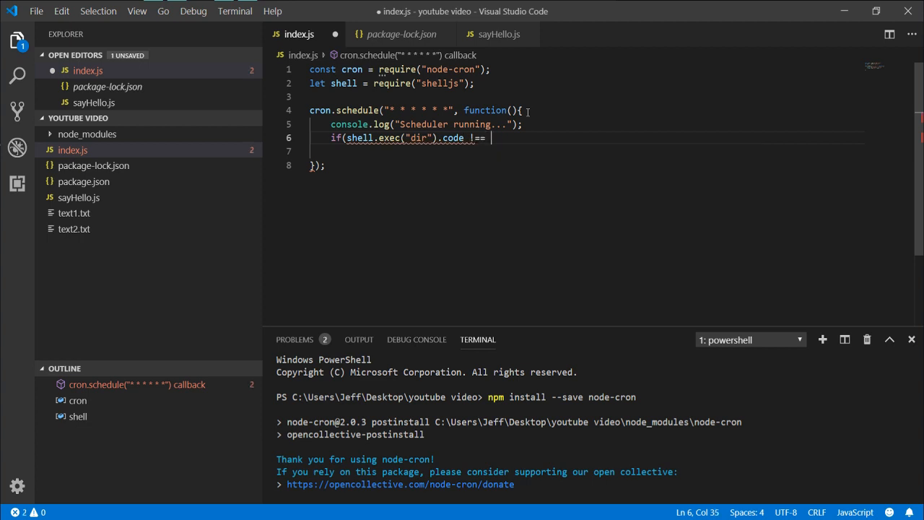
pyautogui.write('0')
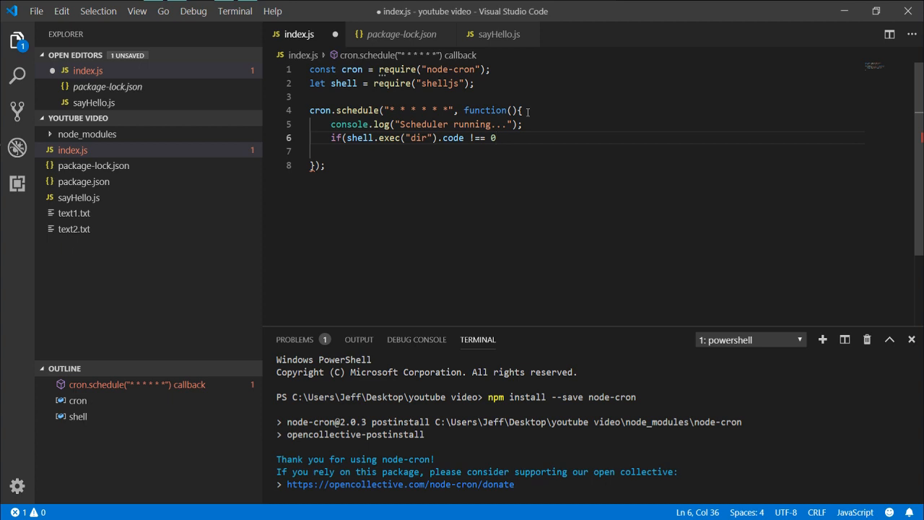
pyautogui.write('{')
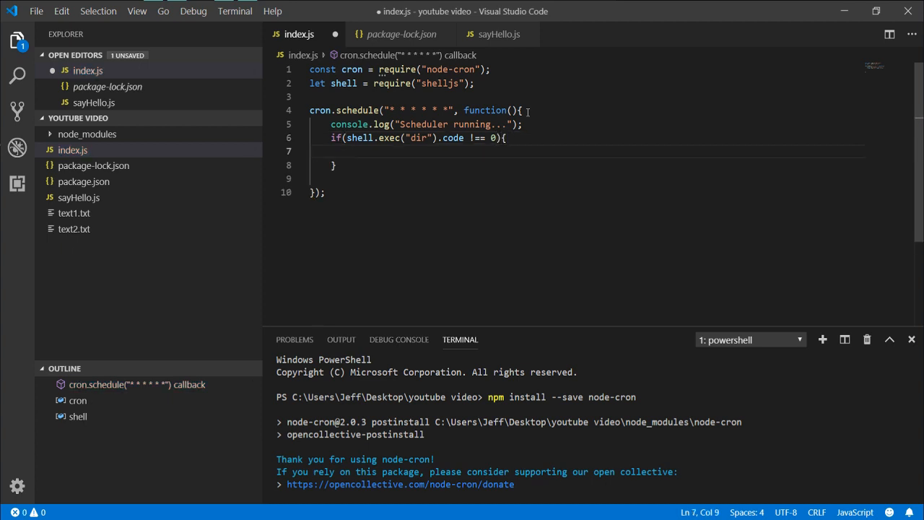
pyautogui.write('conso')
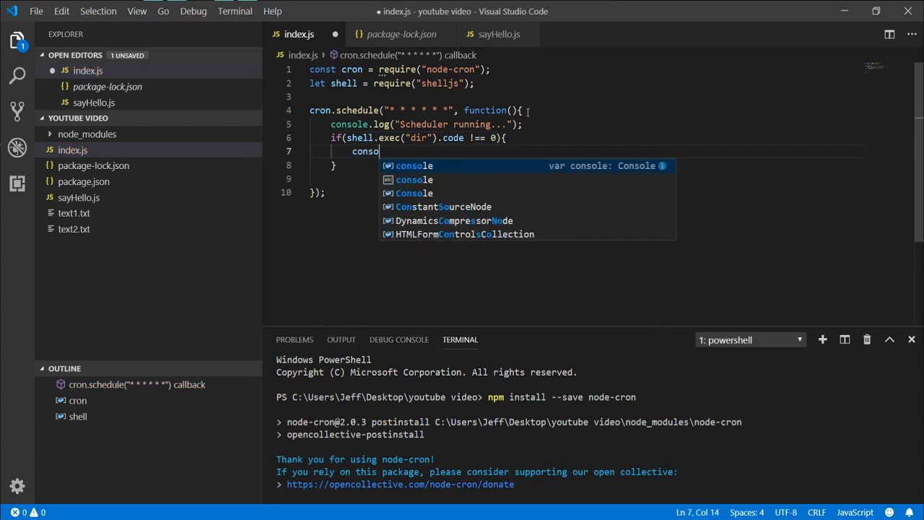
pyautogui.write('le.log("")')
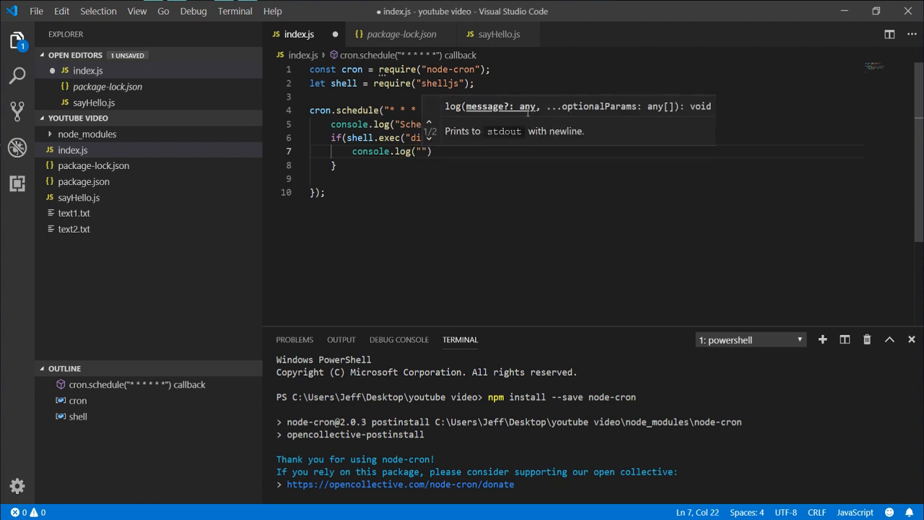
pyautogui.write('Something went wrong')
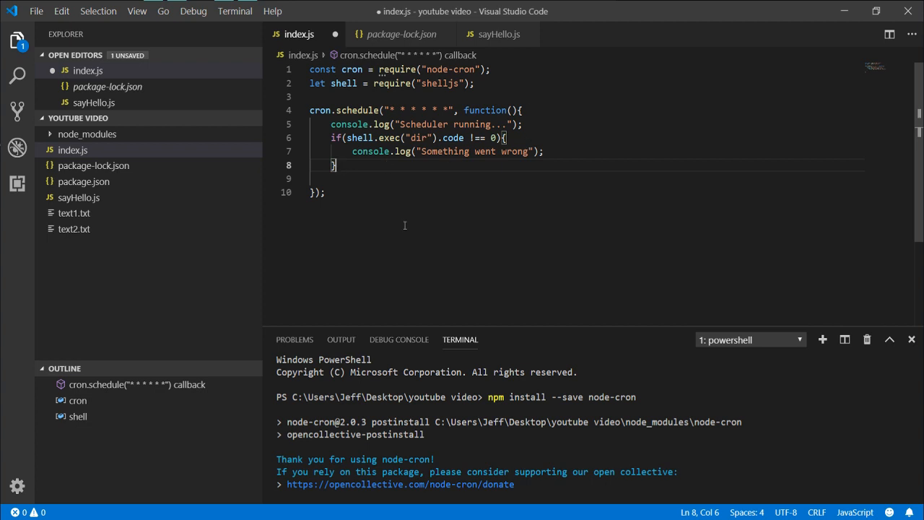
pyautogui.moveTo(367, 243)
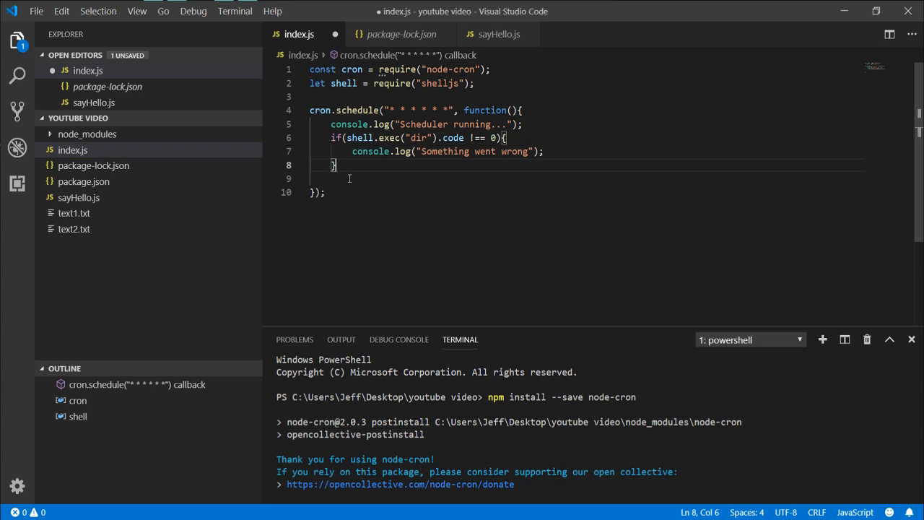
pyautogui.moveTo(407, 188)
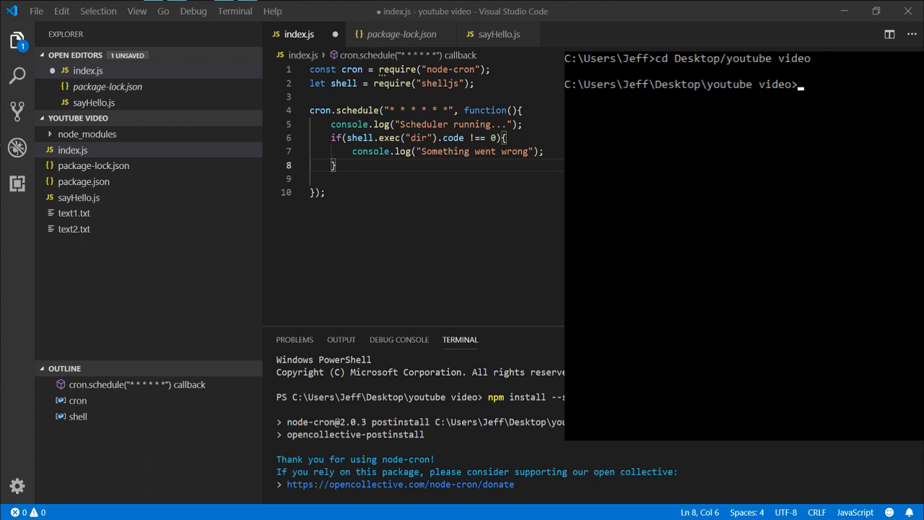
# - Run 'node index.js' in Command Prompt, watch the repeating dir output, then stop it
pyautogui.write('node')
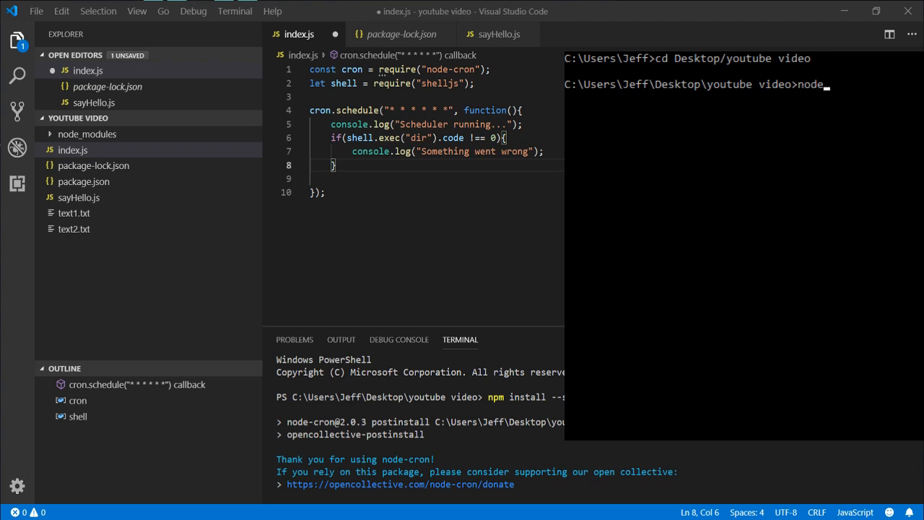
pyautogui.write('index.js')
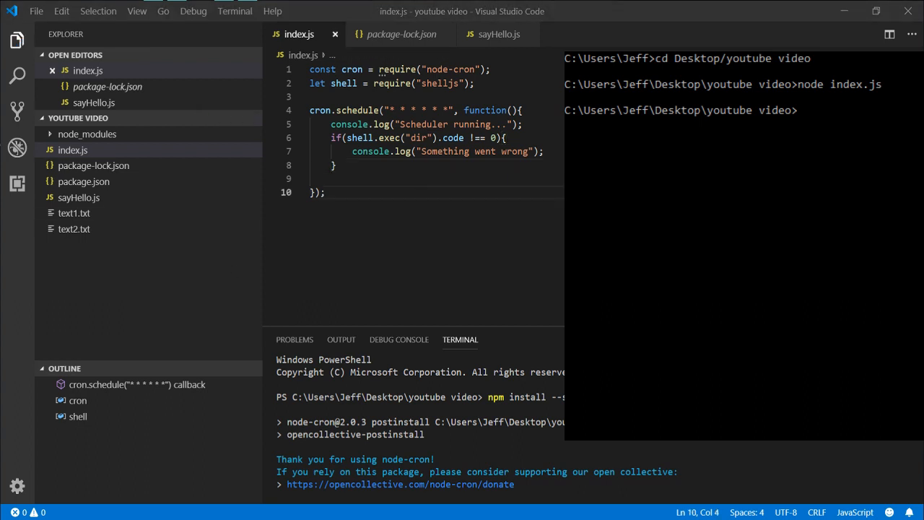
pyautogui.write('node')
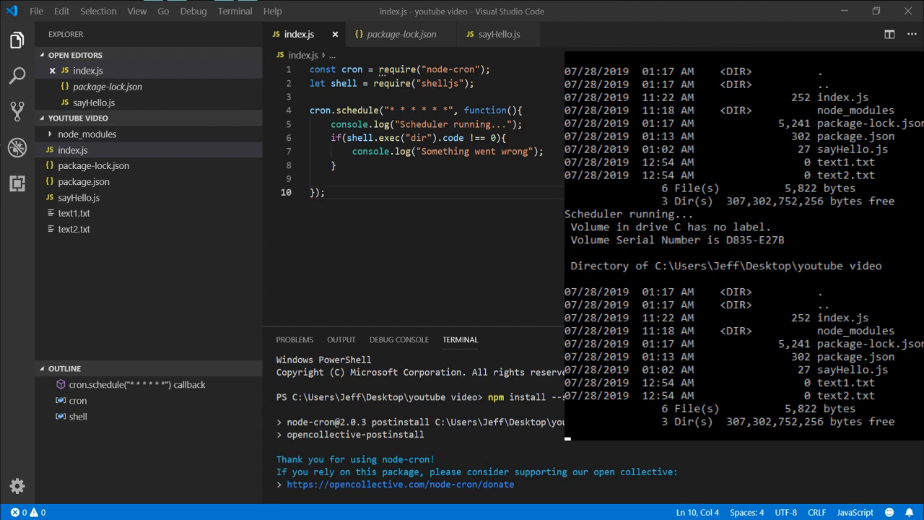
pyautogui.press('Ctrl+c')
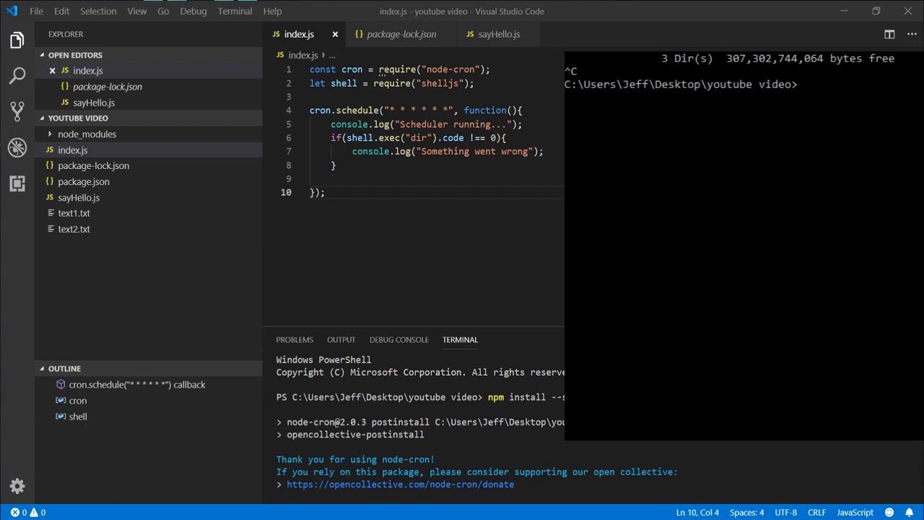
# - View sayHello.js, then change the shell.exec command in index.js to 'node sayHello.js'
pyautogui.click(79, 197)
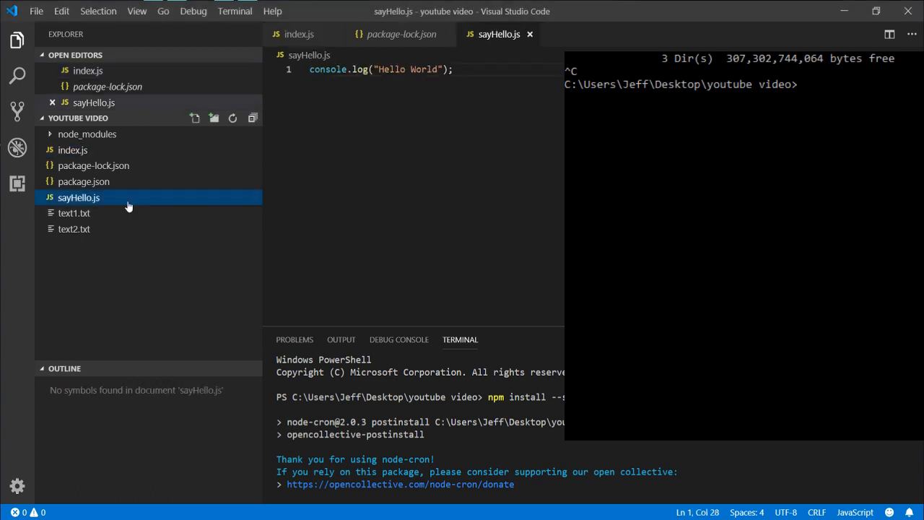
pyautogui.moveTo(461, 151)
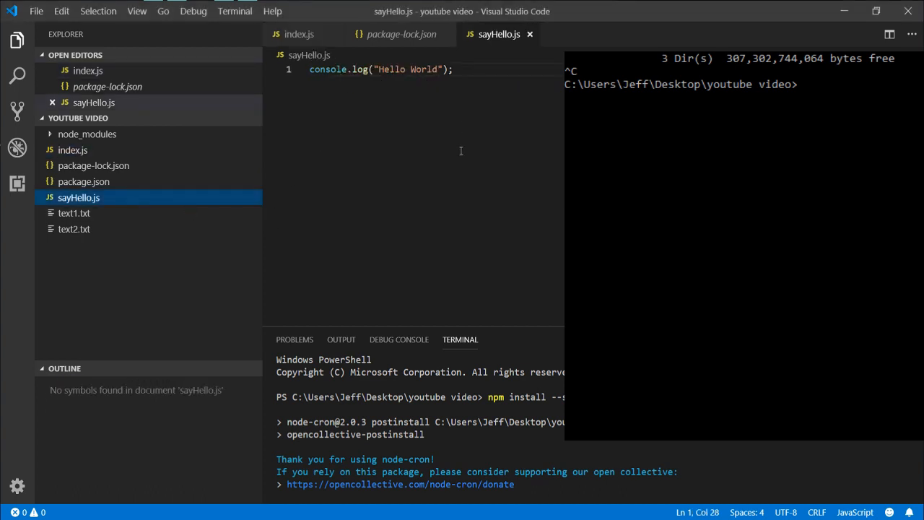
pyautogui.moveTo(485, 98)
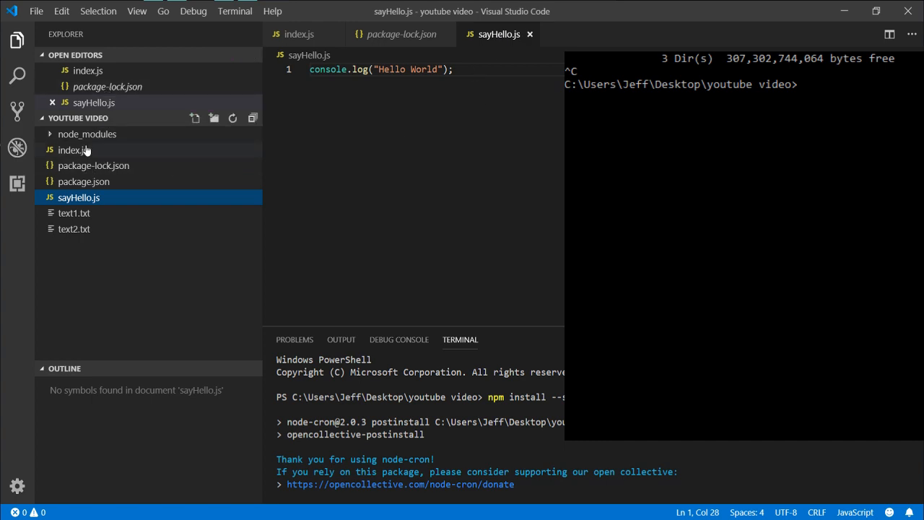
pyautogui.click(72, 149)
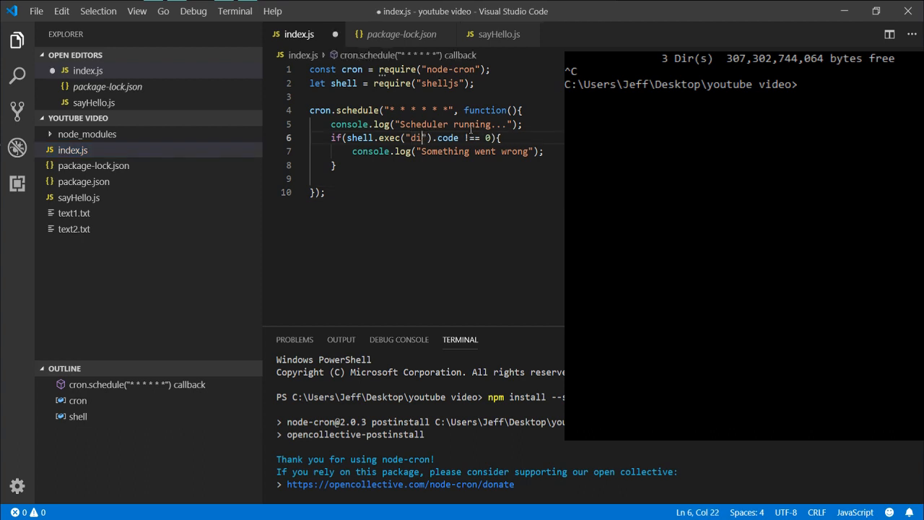
pyautogui.write('node')
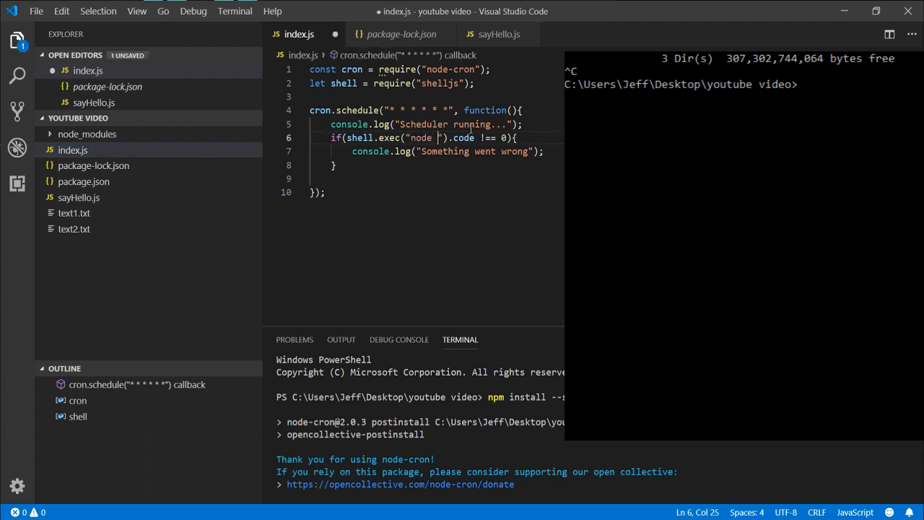
pyautogui.write('sayHello.')
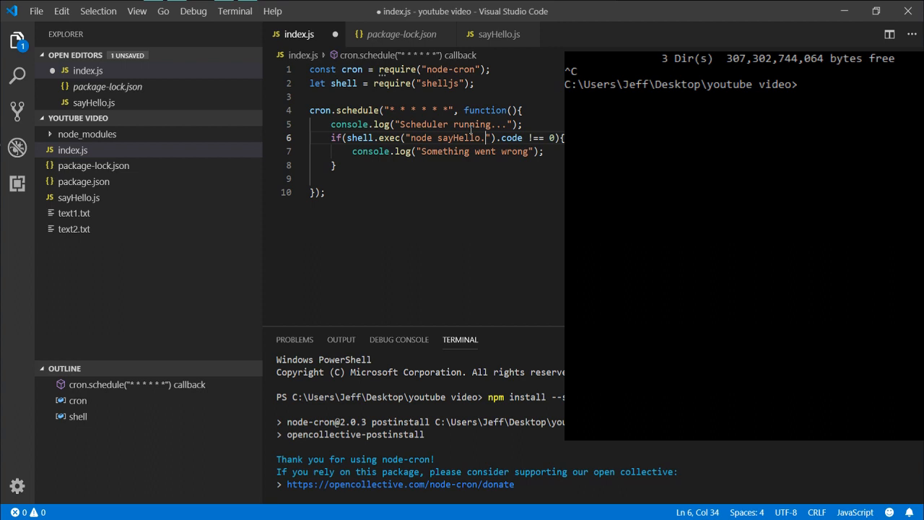
pyautogui.write('js')
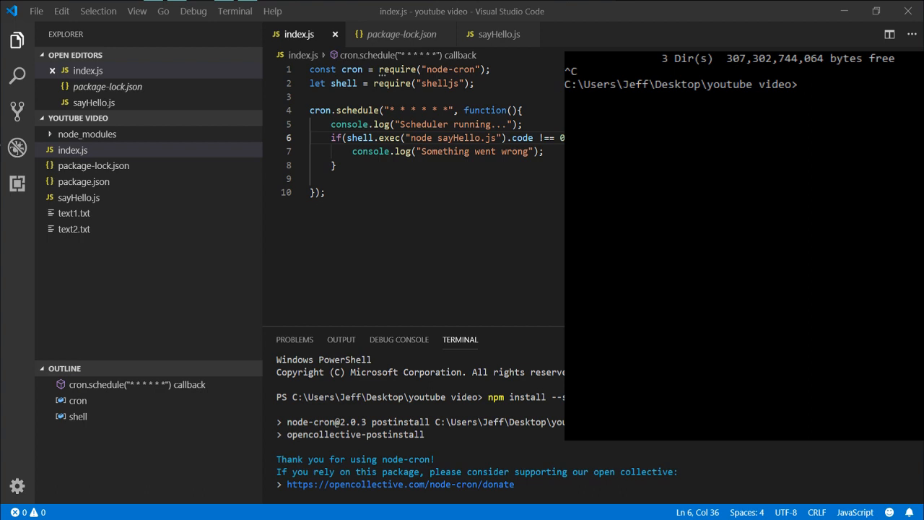
pyautogui.moveTo(916, 109)
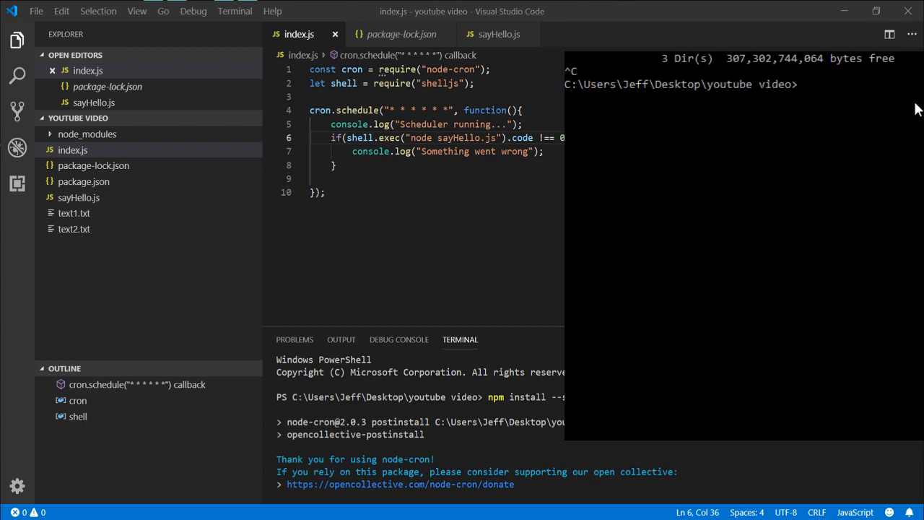
# - Run 'node index.js' until Hello World repeats, stop it, and select 'node sayHello.js'
pyautogui.write('node index.js')
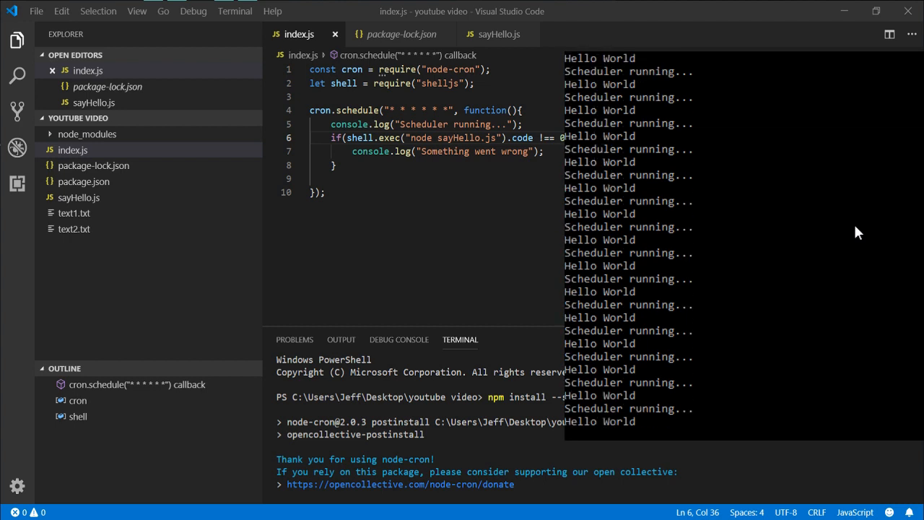
pyautogui.press('Ctrl+C')
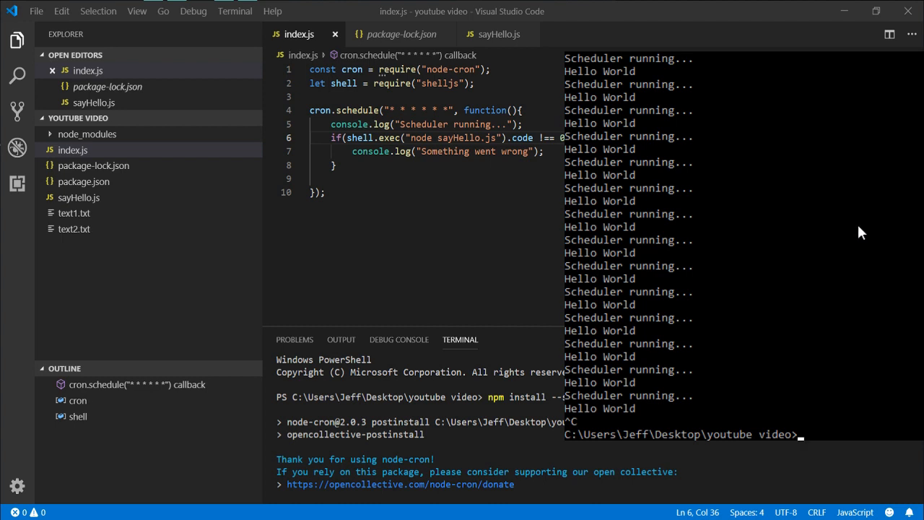
pyautogui.moveTo(408, 137); pyautogui.dragTo(495, 138)
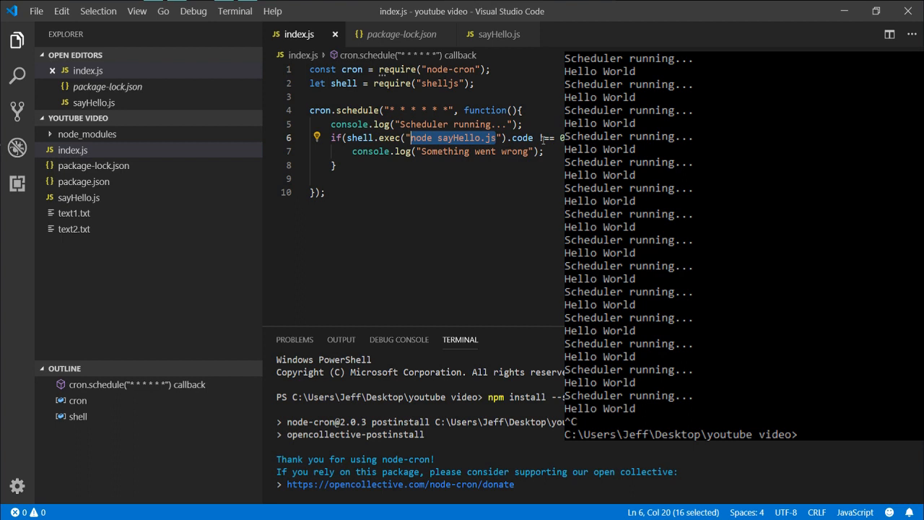
# - Replace the selected 'node sayHello.js' with dir, after briefly typing ls
pyautogui.write('ls')
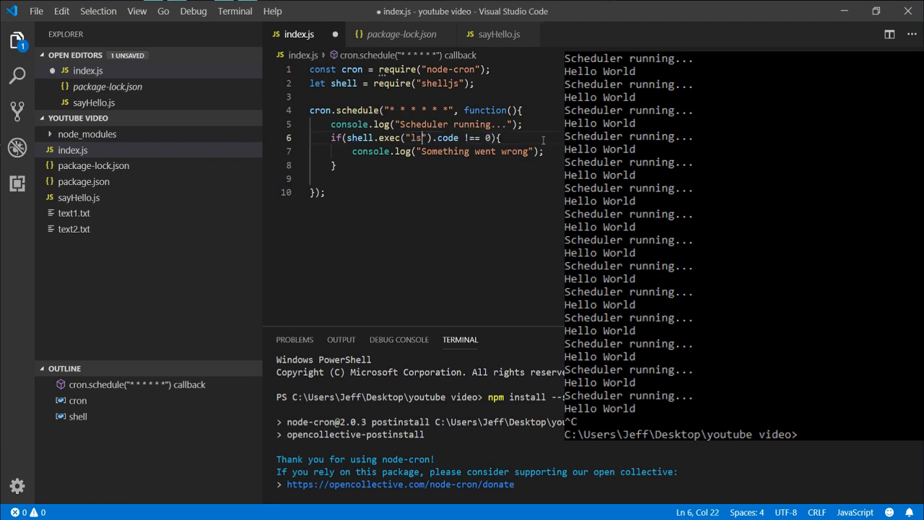
pyautogui.press('Backspace')
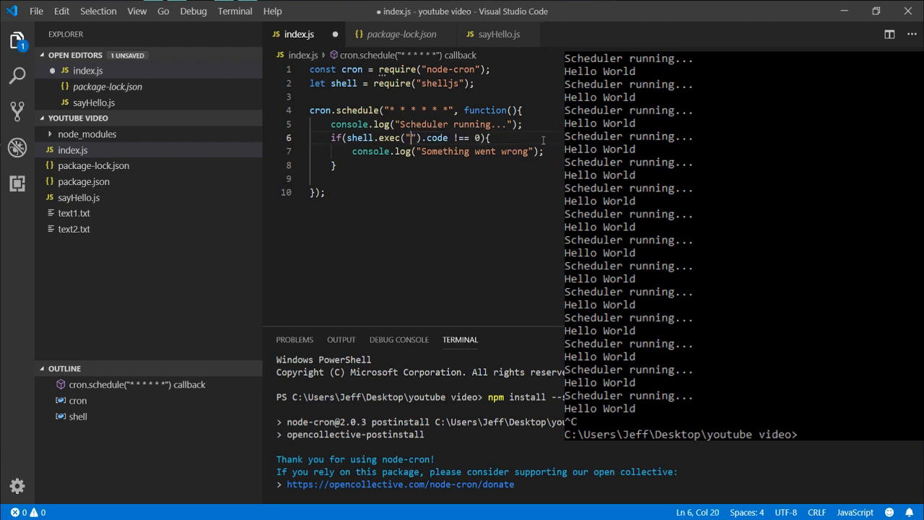
pyautogui.write('dir')
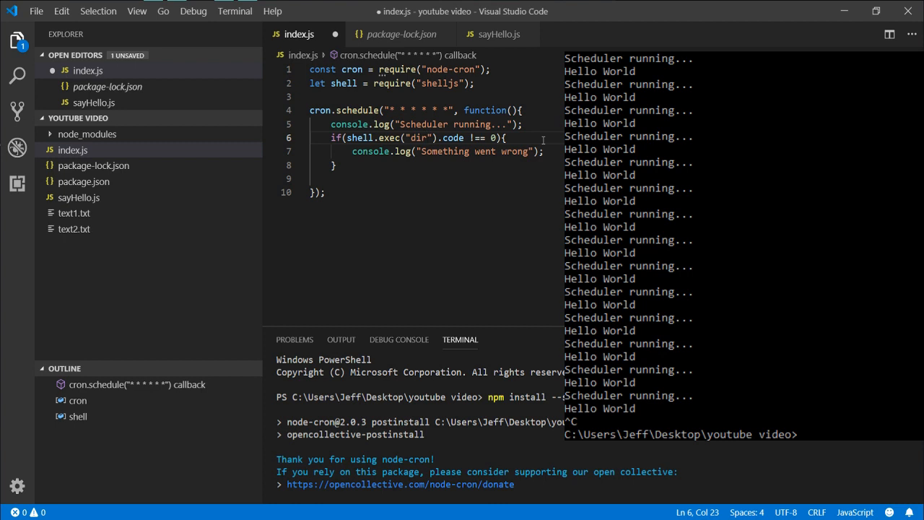
pyautogui.moveTo(540, 120)
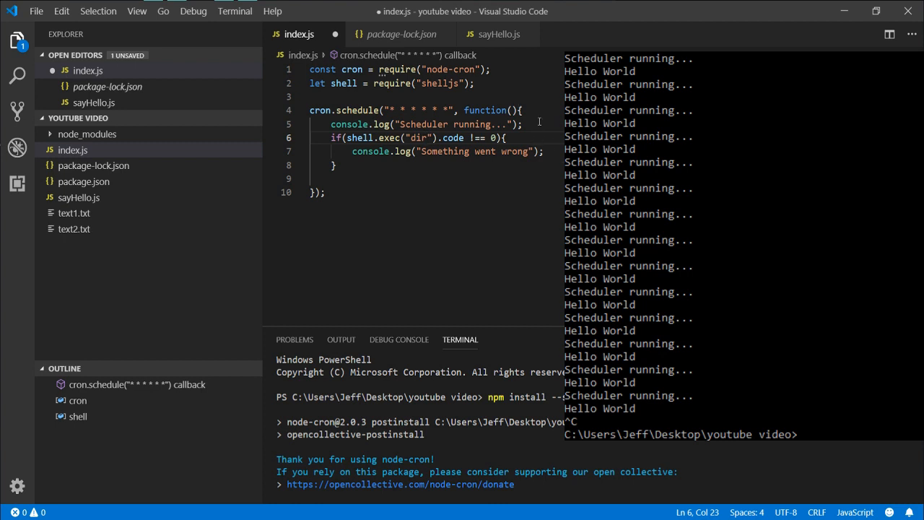